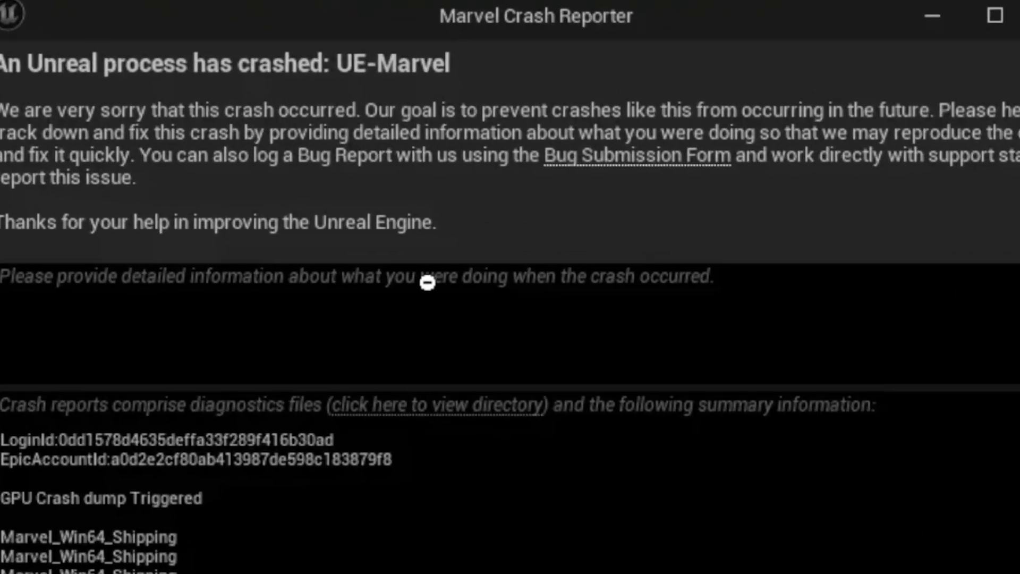
mouse_move(123, 137)
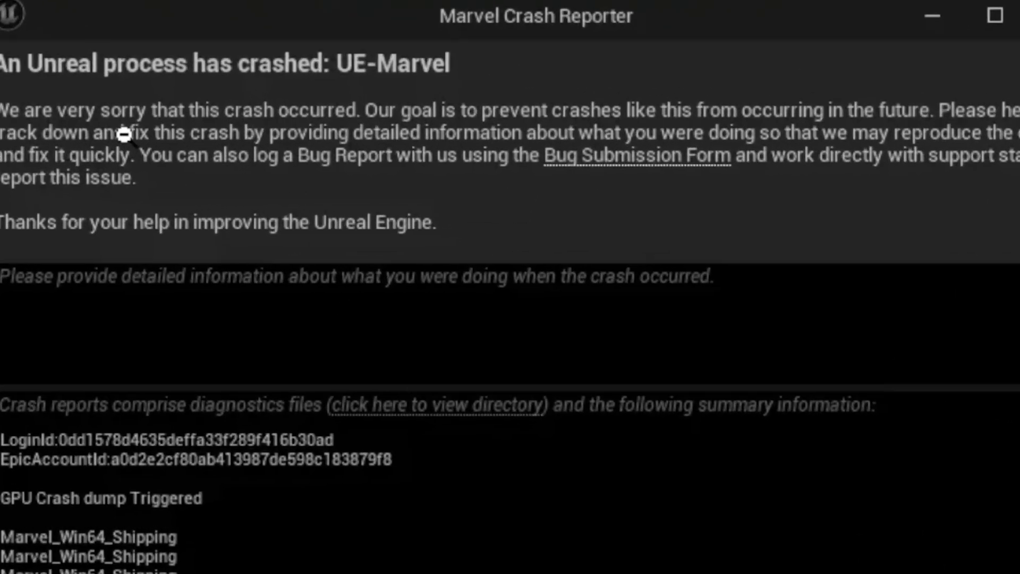
mouse_move(150, 133)
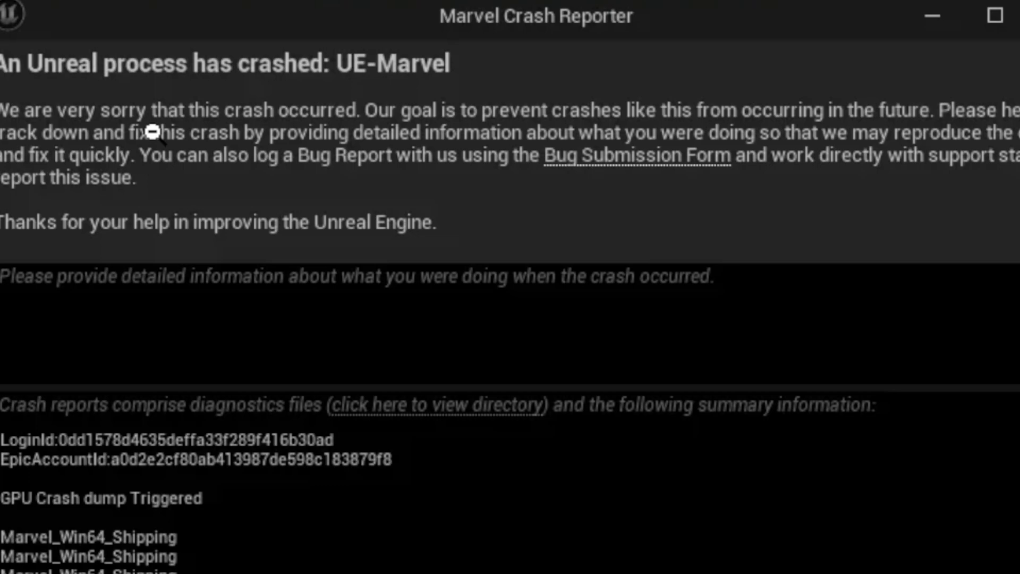
mouse_move(369, 104)
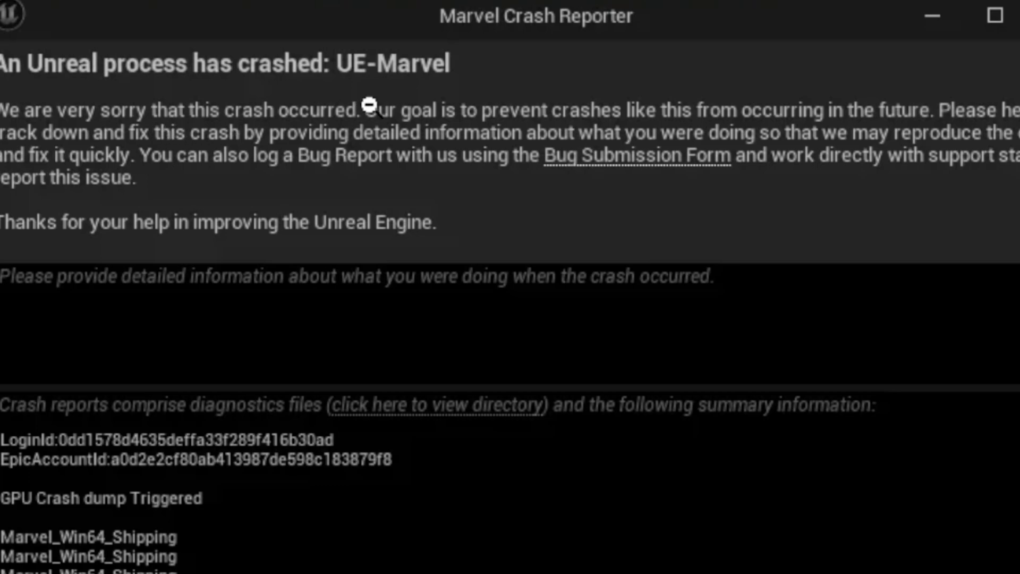
mouse_move(293, 187)
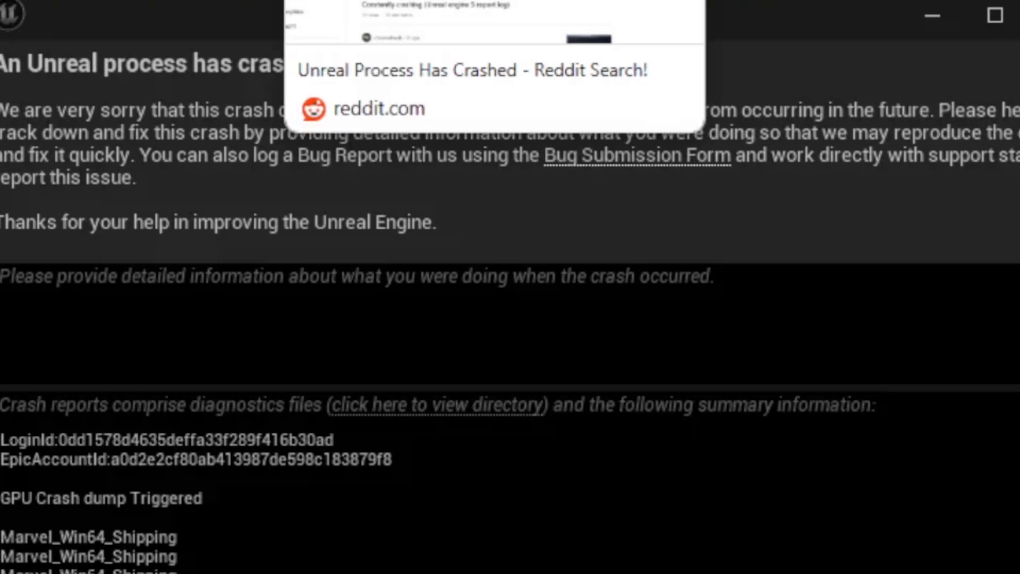
- Switch to the Google Docs Quick fix checklist and scroll through its PC-spec, file, driver and update checks
click(491, 70)
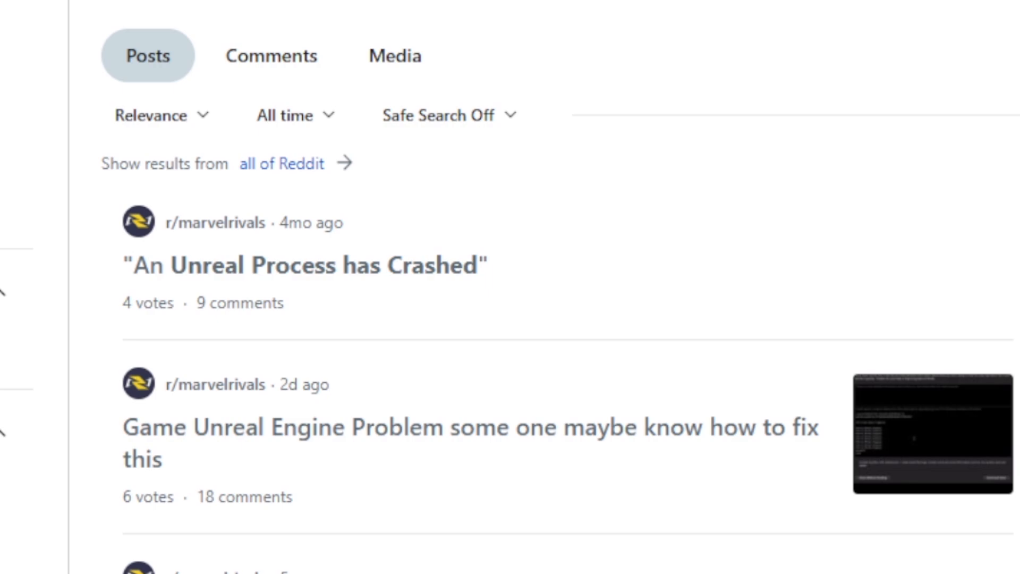
scroll(down, 3)
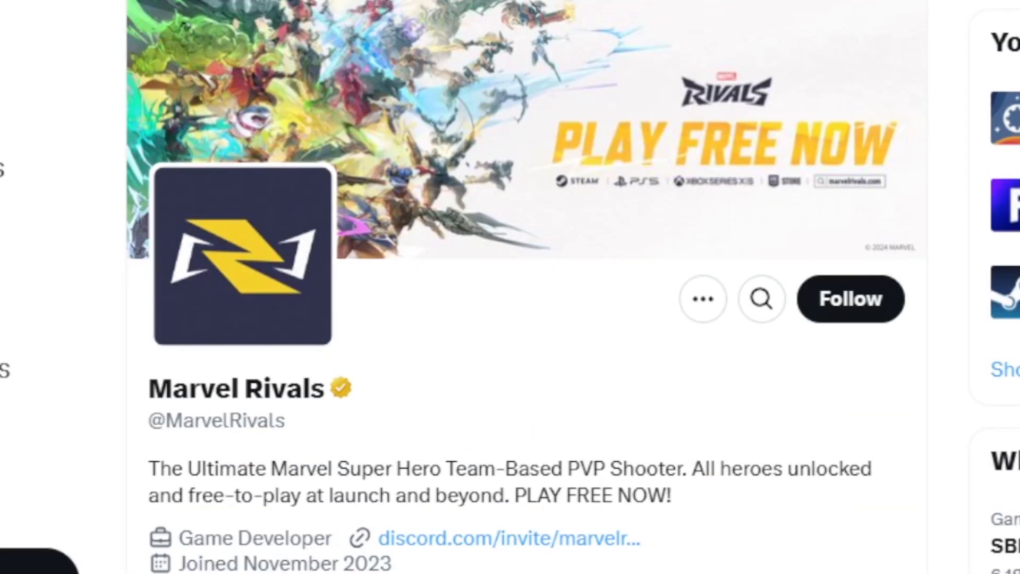
scroll(down, 3)
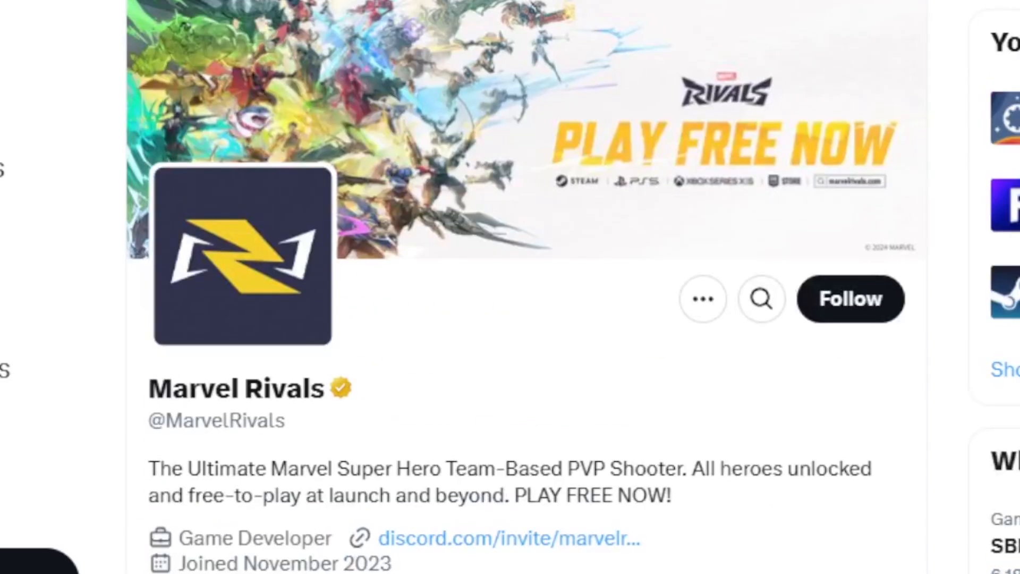
mouse_move(684, 70)
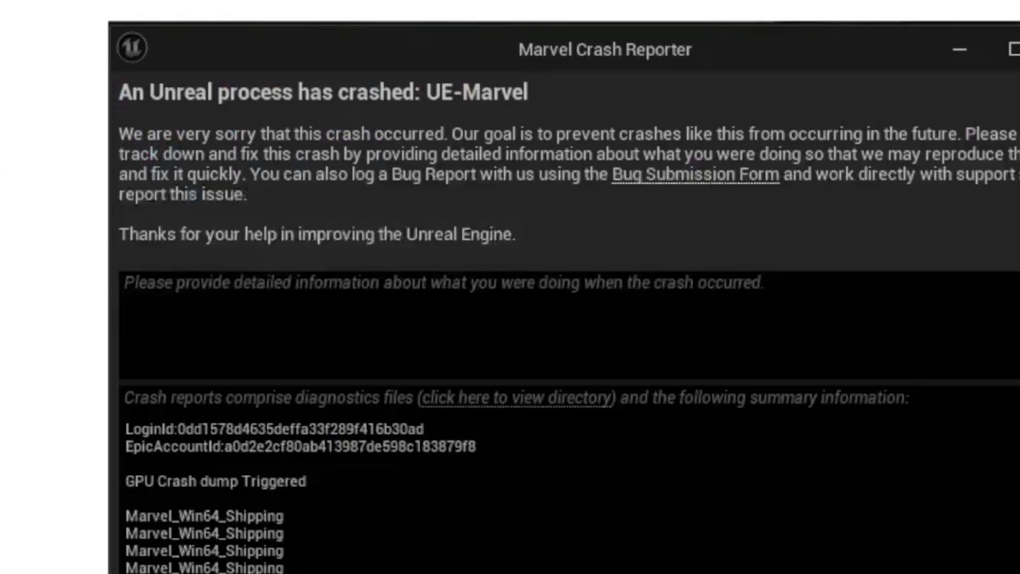
mouse_move(556, 262)
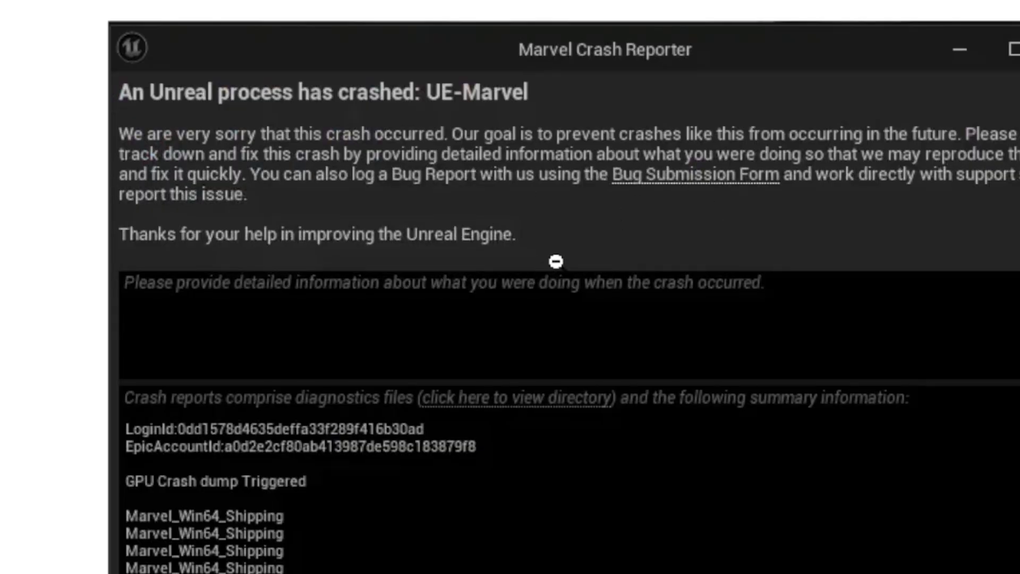
mouse_move(822, 292)
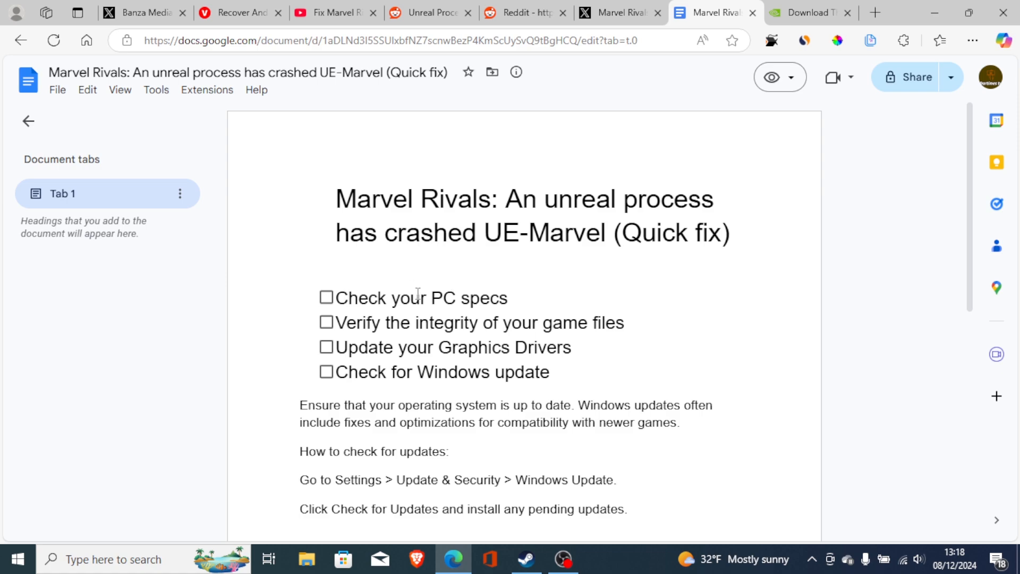
mouse_move(532, 471)
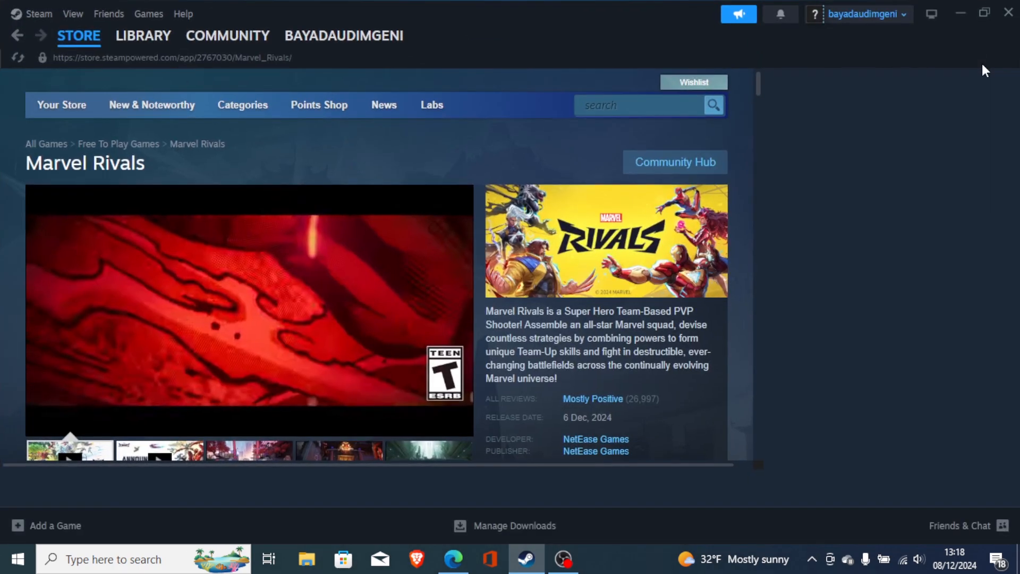
- Scroll the Marvel Rivals store page down to its minimum and recommended System Requirements
scroll(down, 3)
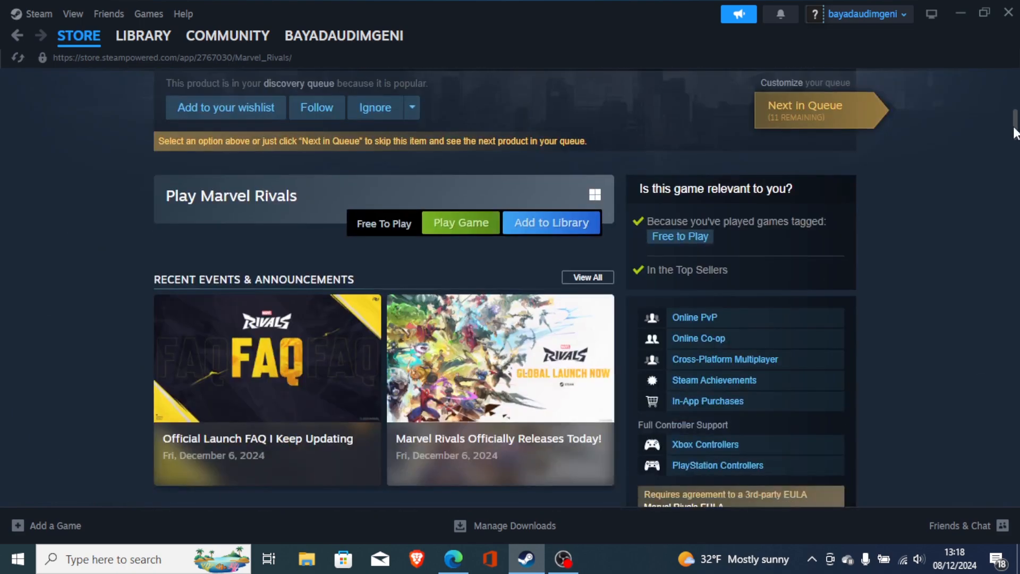
scroll(down, 3)
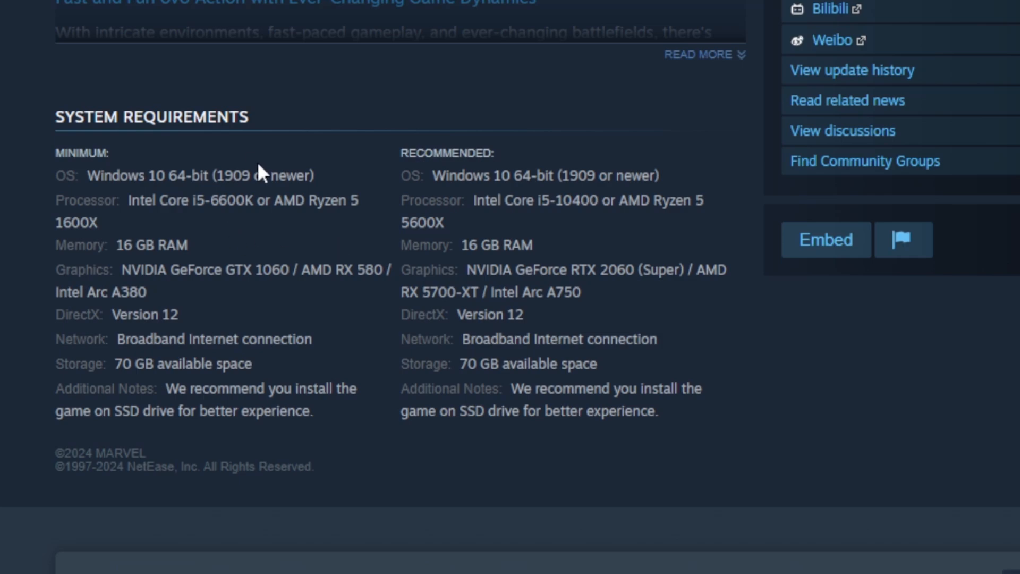
mouse_move(344, 222)
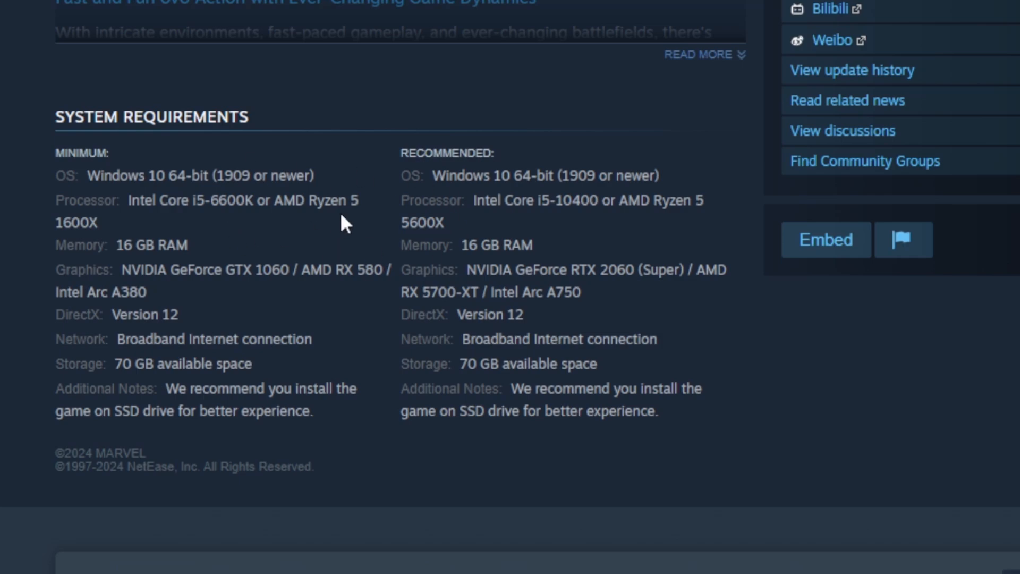
mouse_move(77, 150)
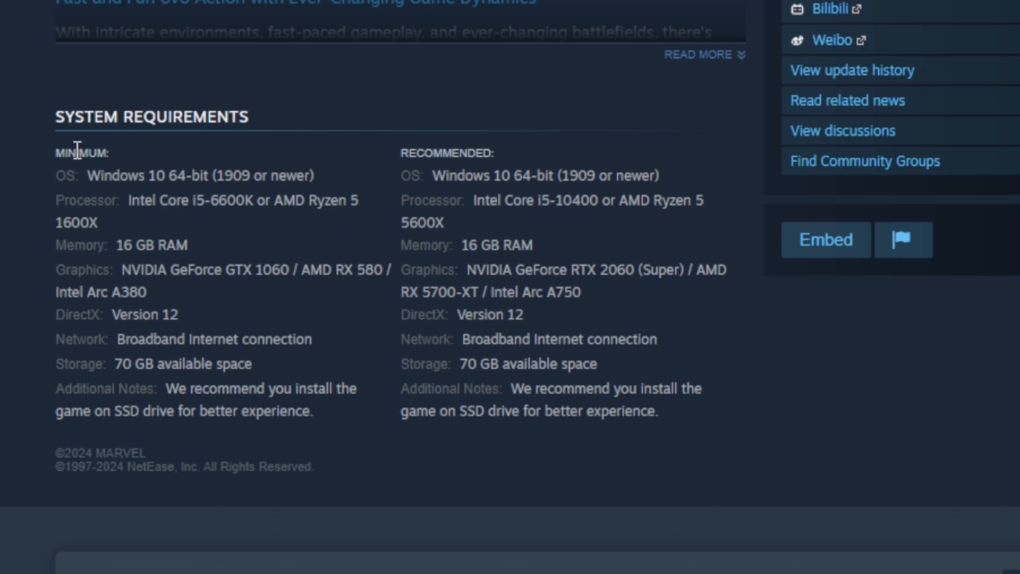
mouse_move(332, 121)
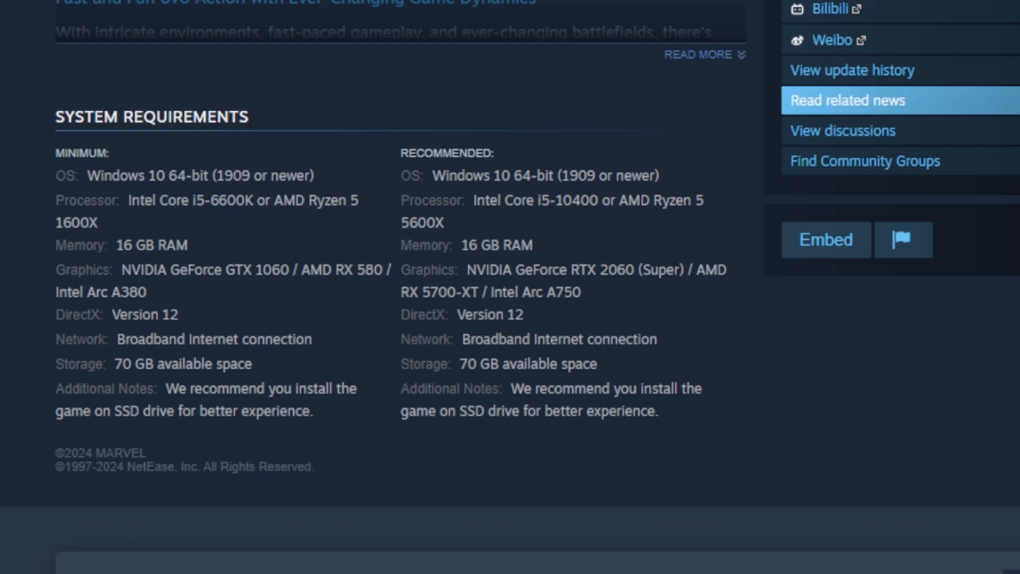
mouse_move(494, 177)
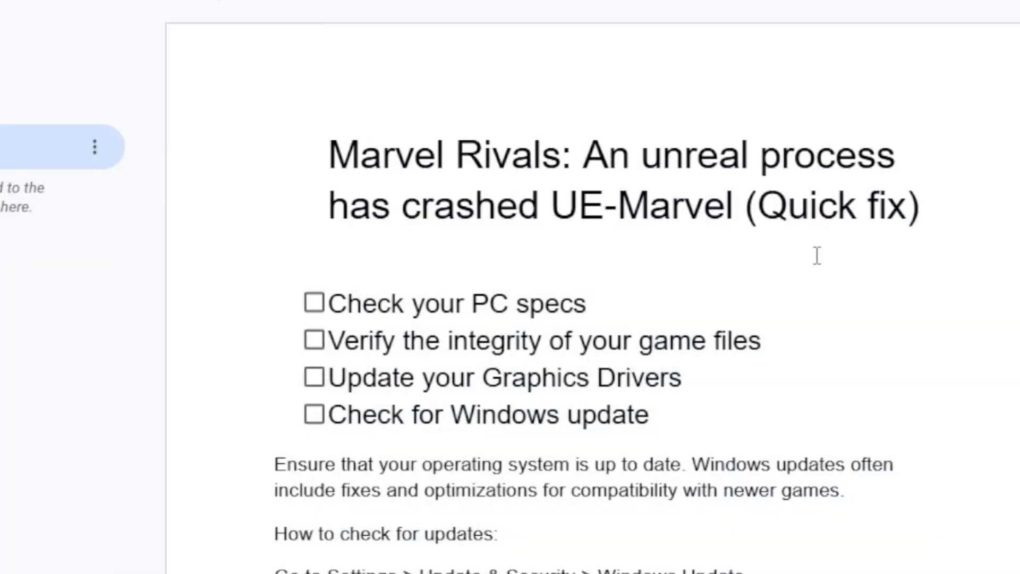
mouse_move(343, 338)
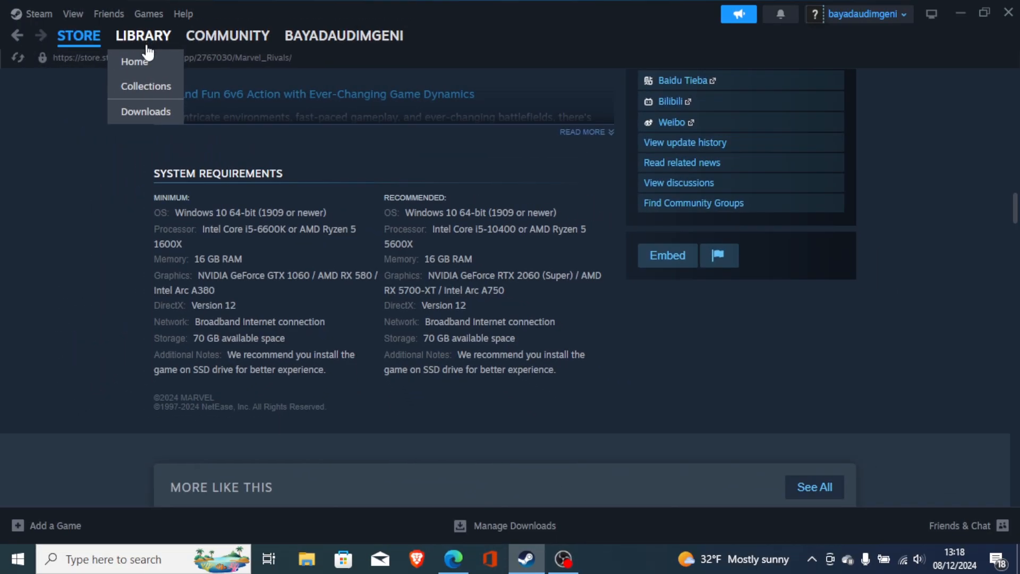
mouse_move(143, 57)
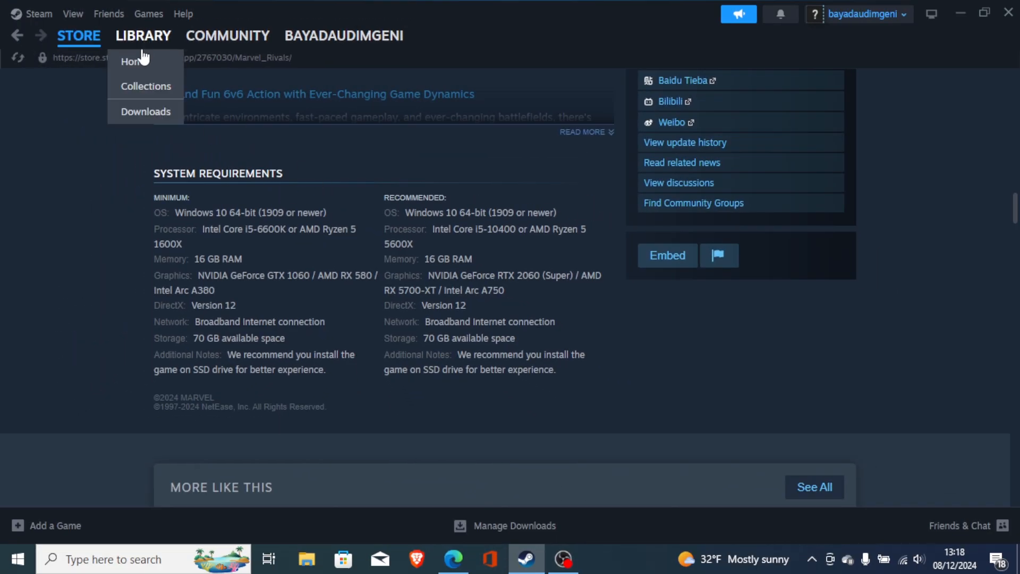
- From the library home, show Peggle Extreme's Installed Files properties with Verify integrity, then close them
click(131, 62)
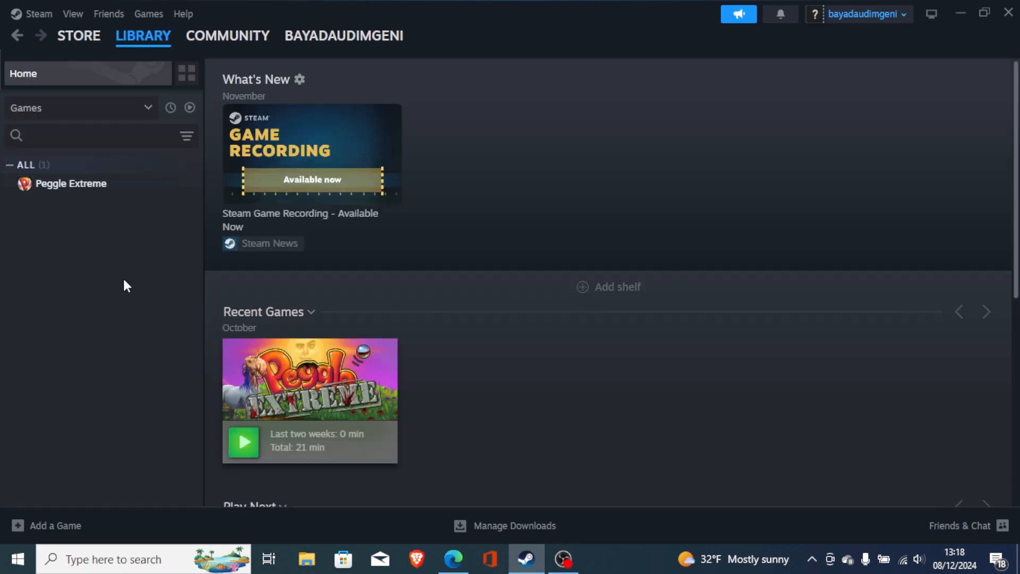
right_click(71, 184)
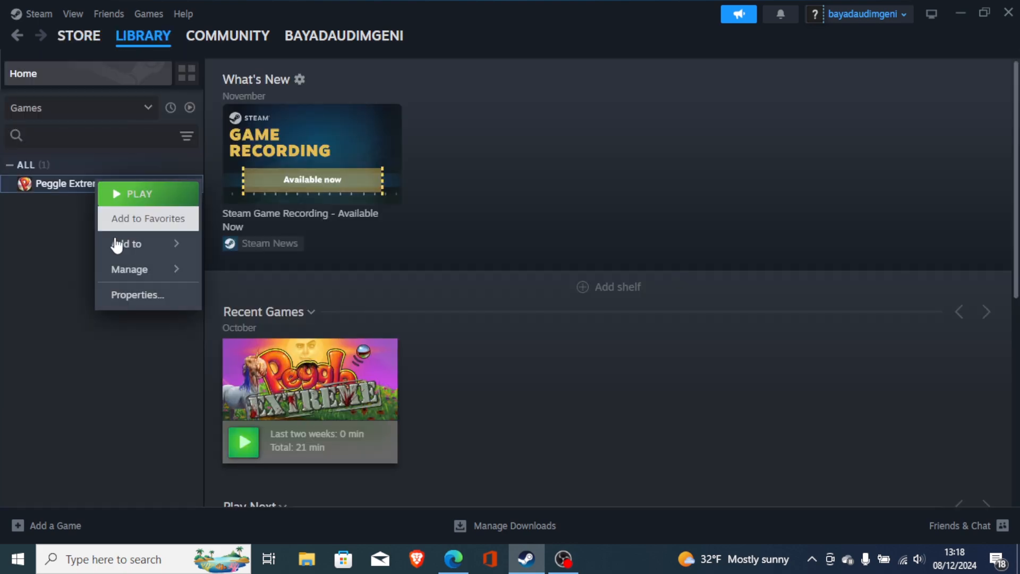
click(138, 294)
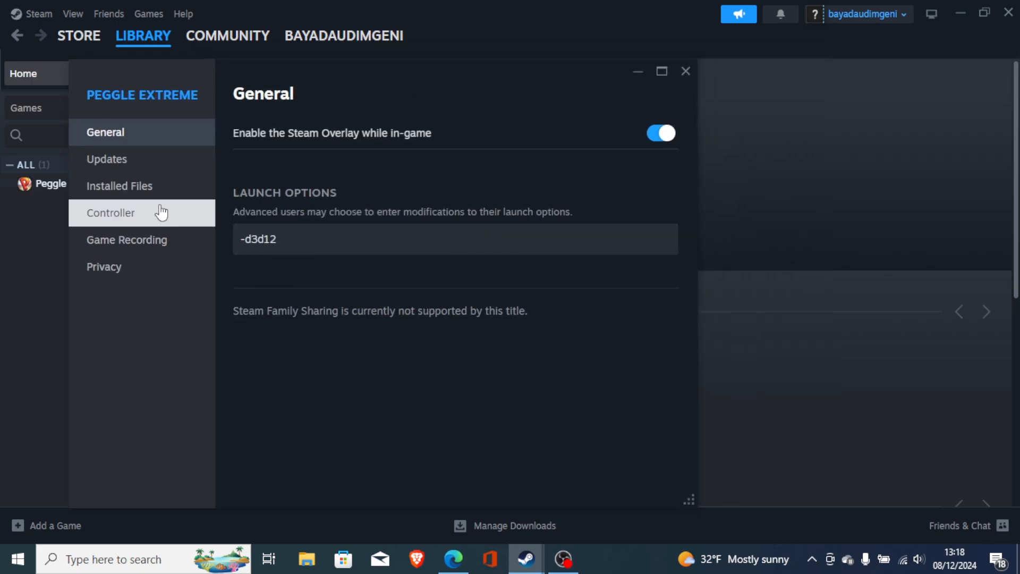
click(119, 186)
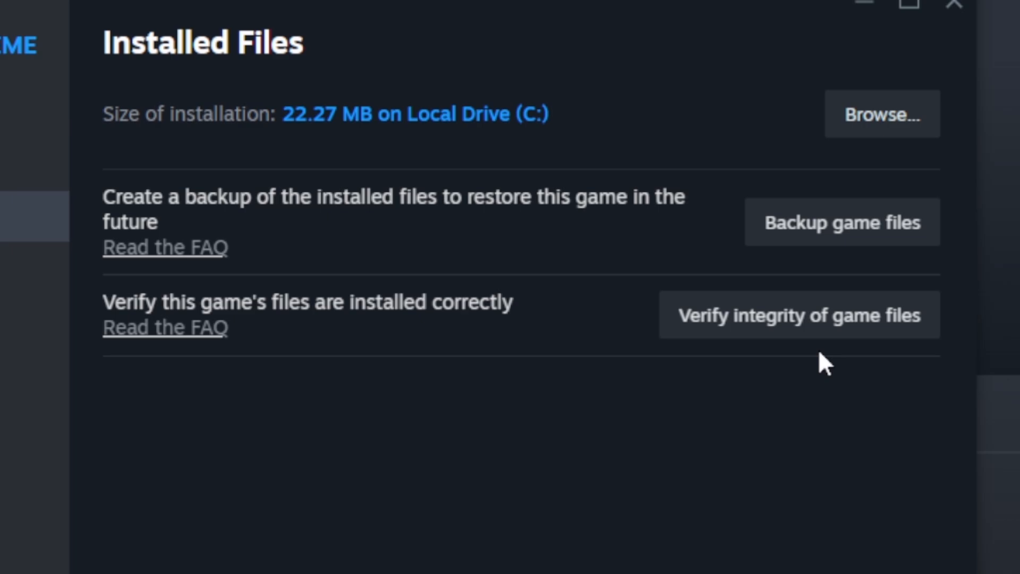
mouse_move(720, 416)
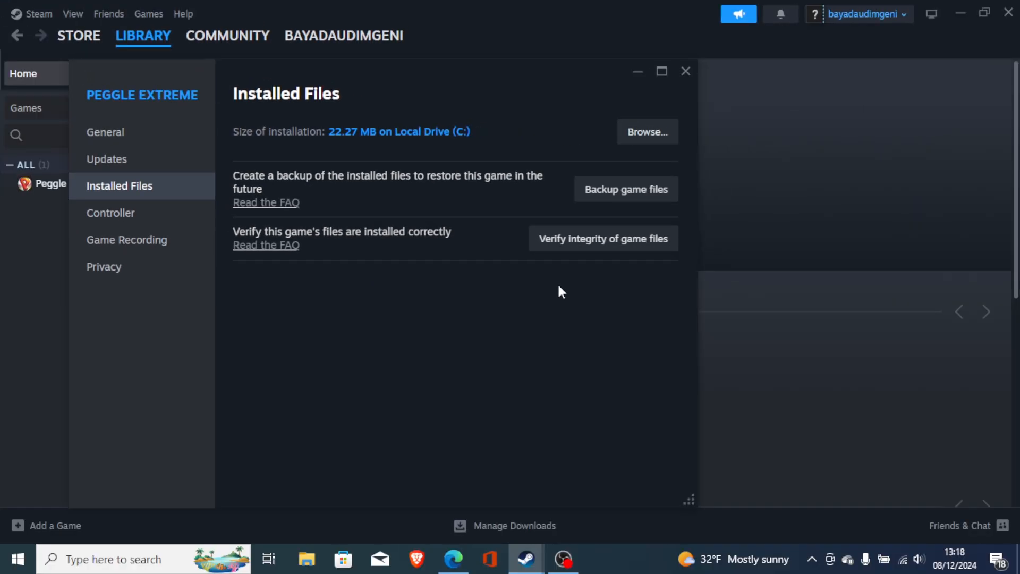
mouse_move(546, 353)
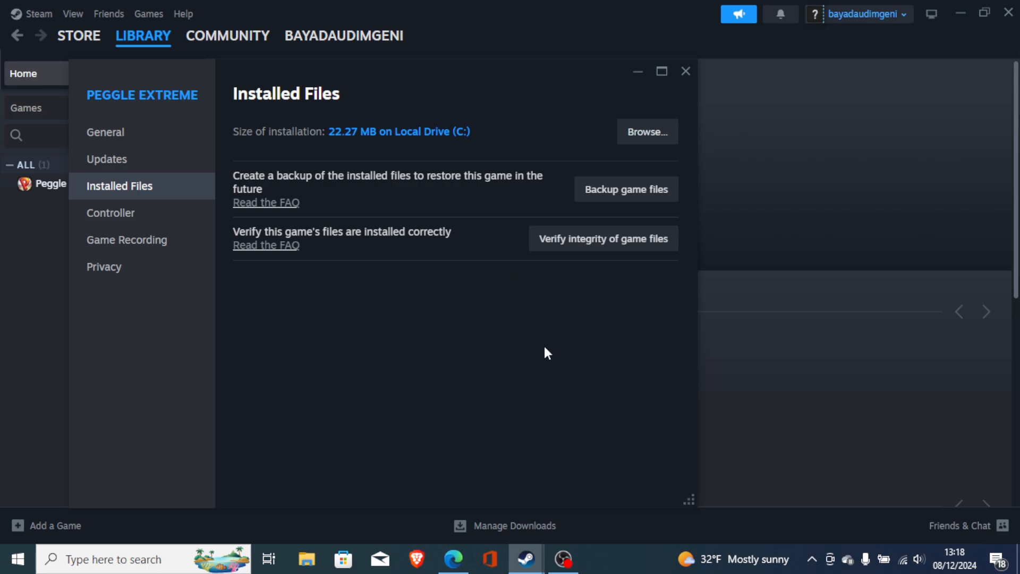
mouse_move(501, 352)
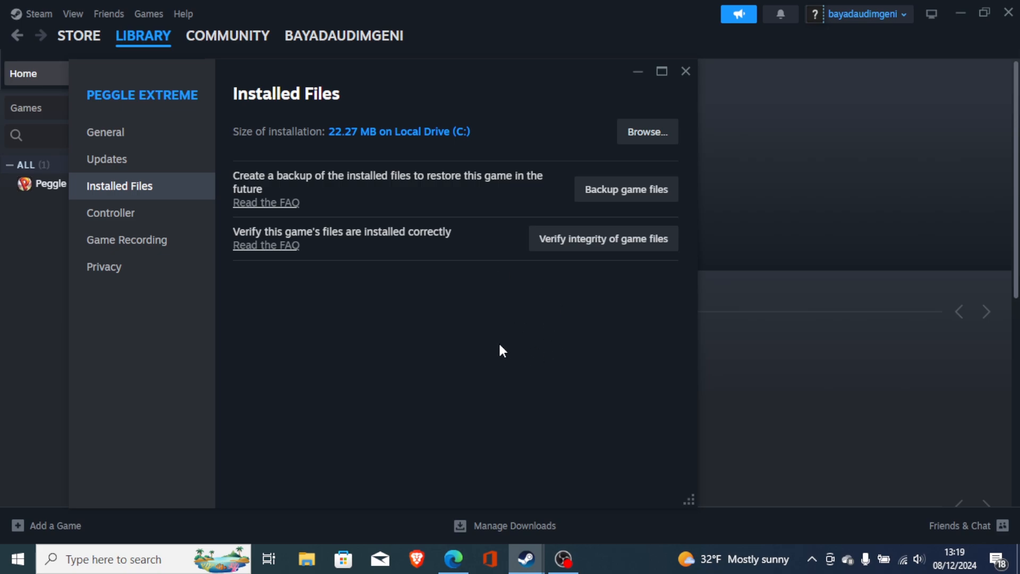
mouse_move(761, 161)
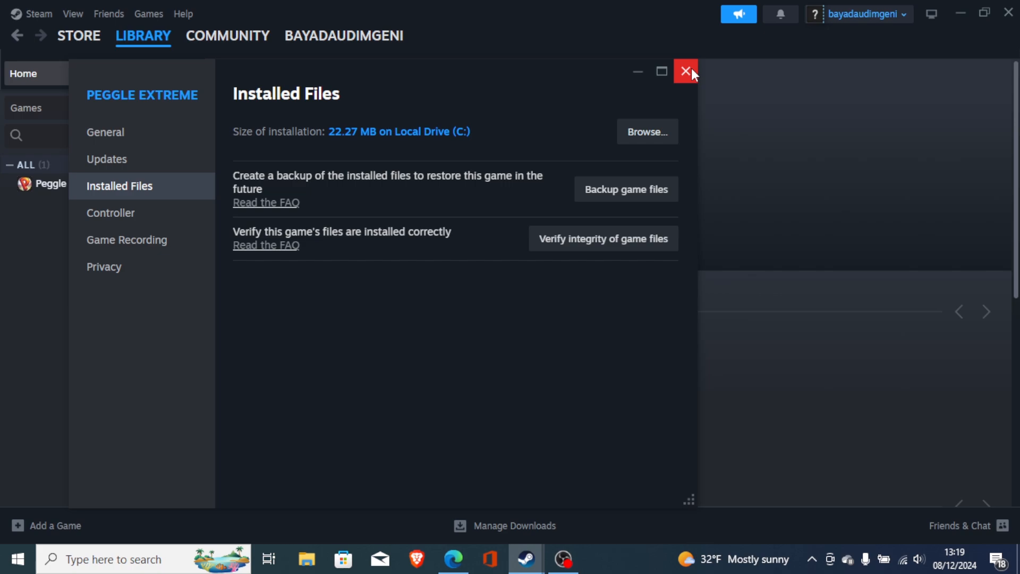
click(684, 72)
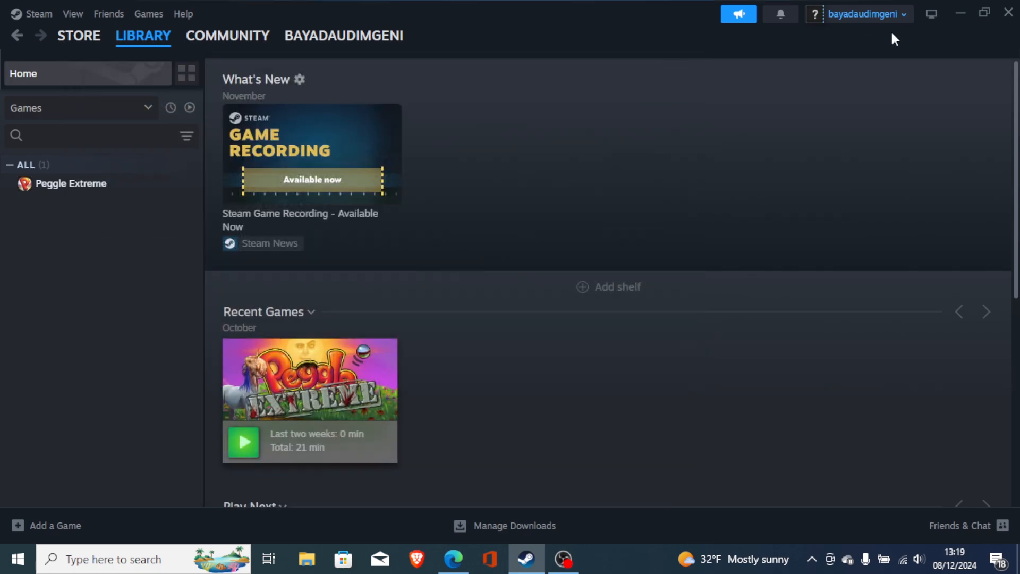
- Show the NVIDIA drivers page down to Manual Driver Search, then return to the Marvel Rivals X profile
click(453, 558)
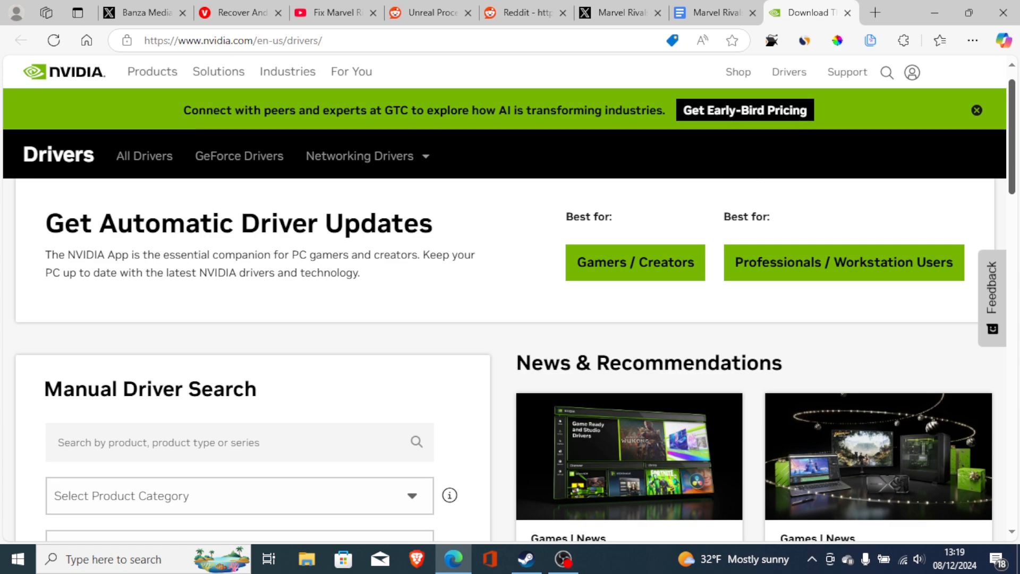
scroll(down, 3)
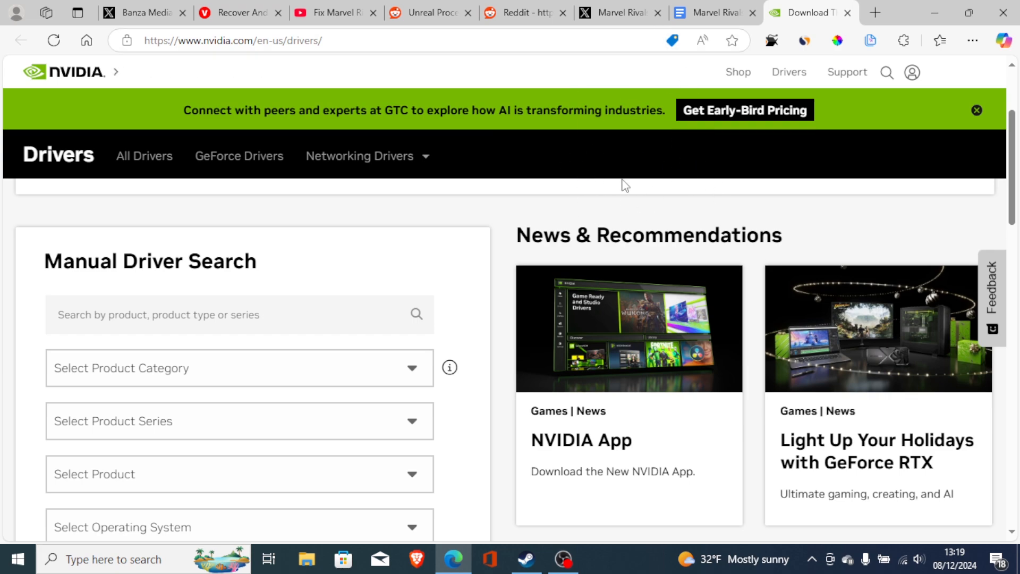
mouse_move(593, 194)
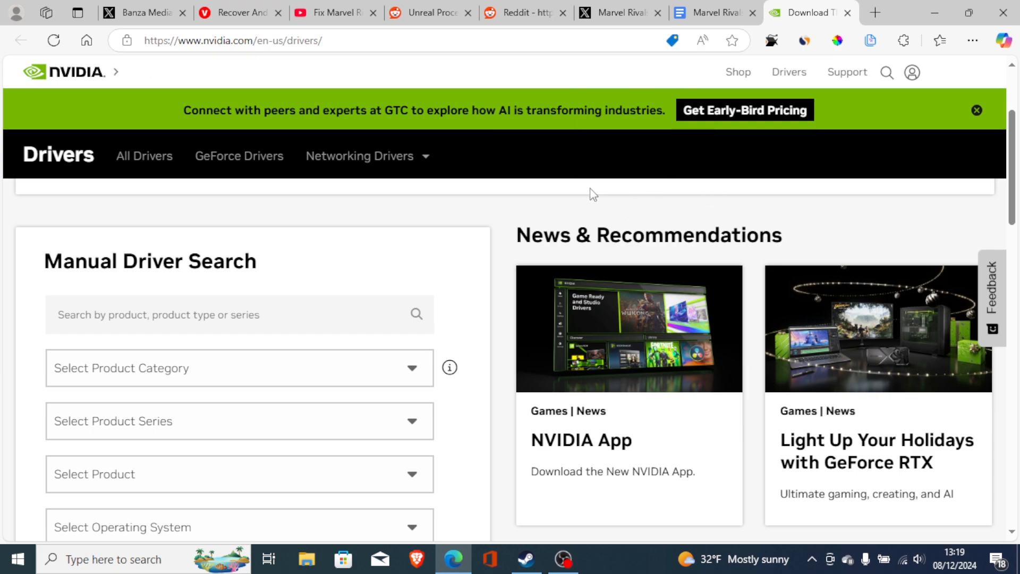
mouse_move(635, 206)
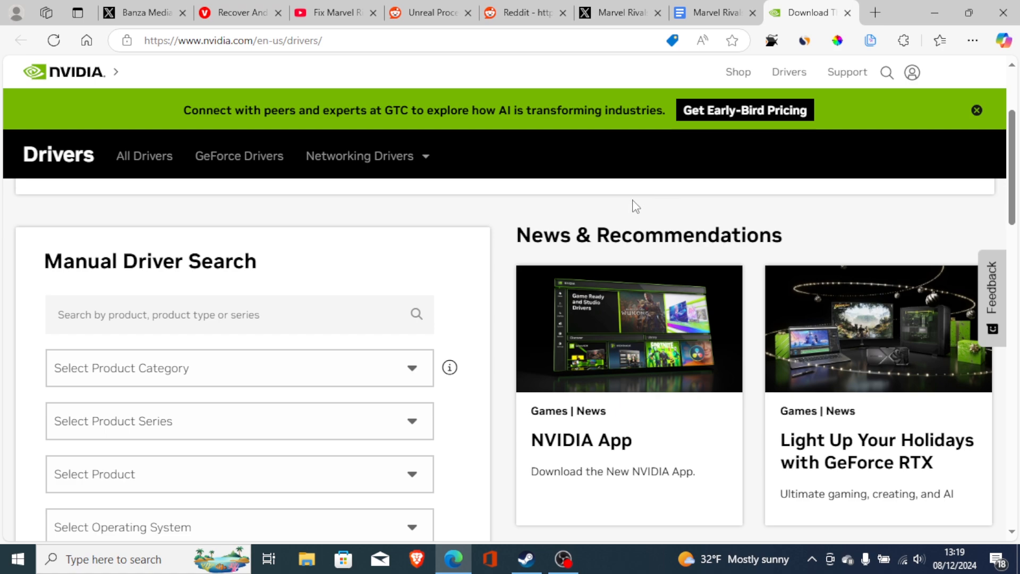
click(616, 13)
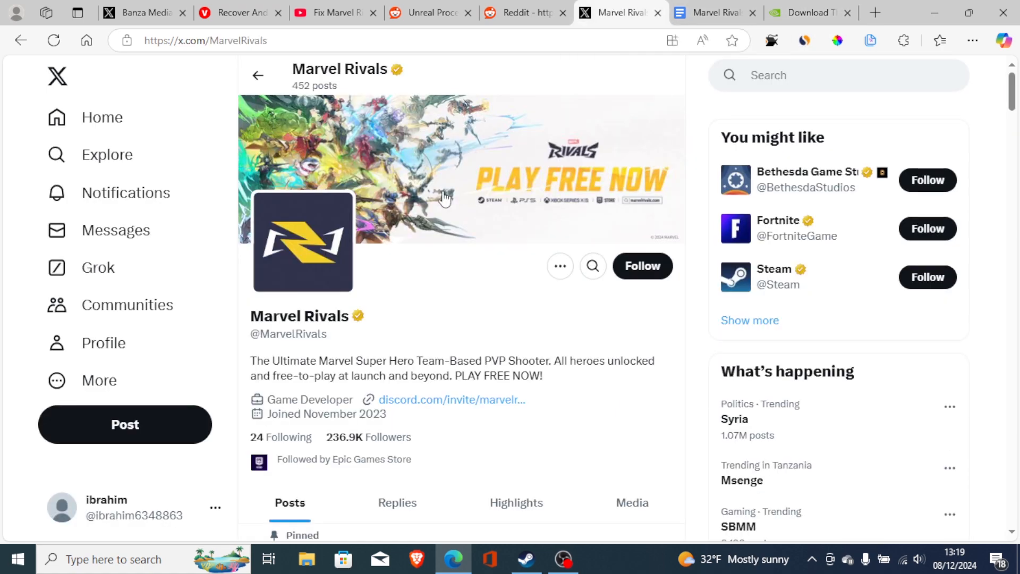
- Bring up the Reddit post with the UE-Marvel crash reporter screenshot
click(524, 13)
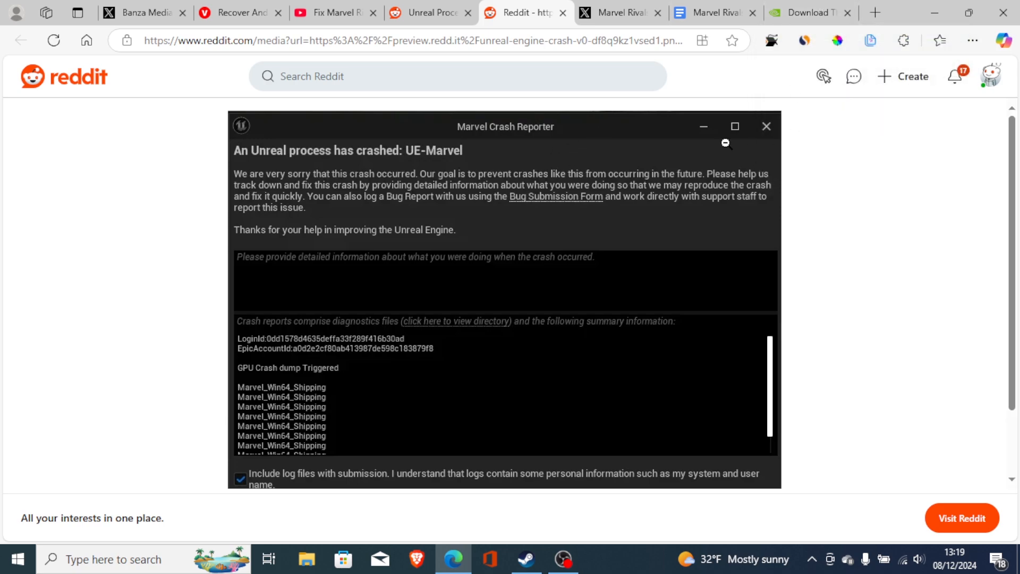
mouse_move(810, 13)
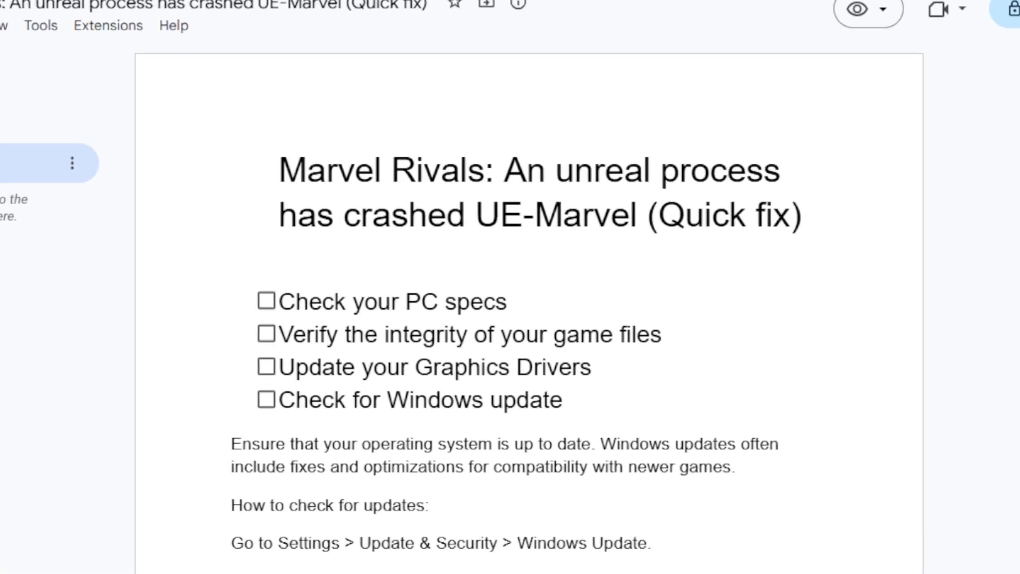
scroll(down, 3)
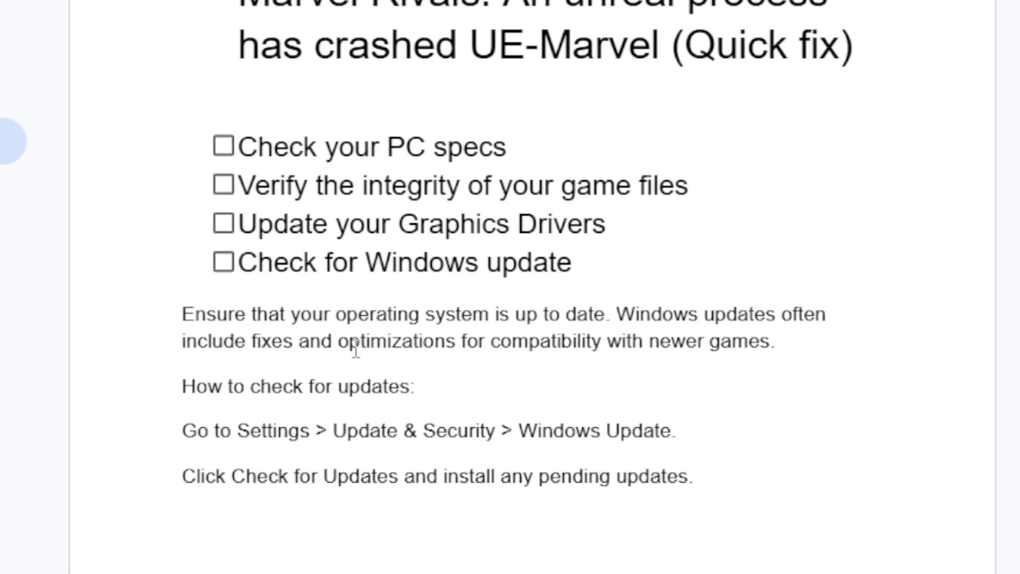
mouse_move(661, 345)
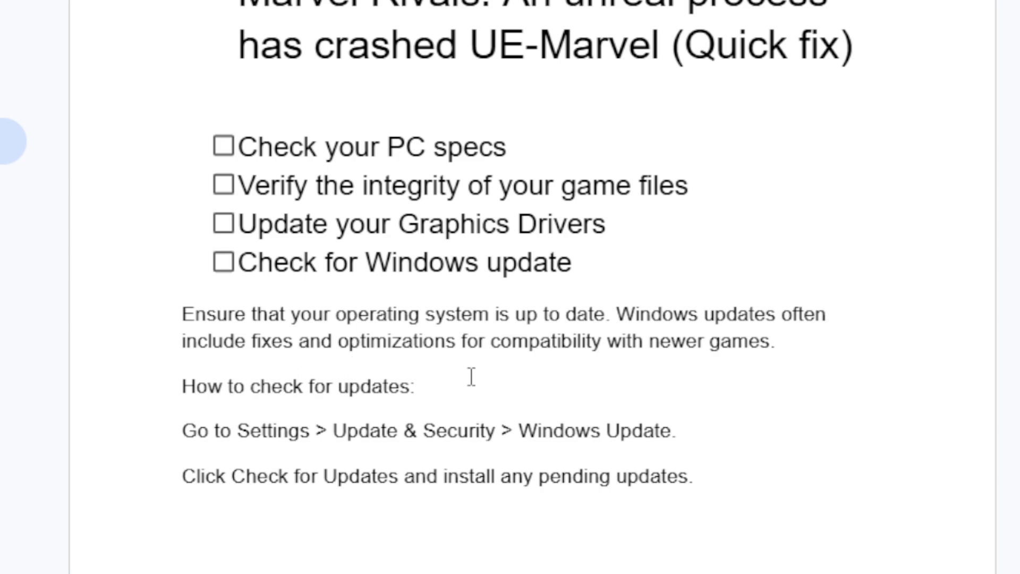
mouse_move(412, 430)
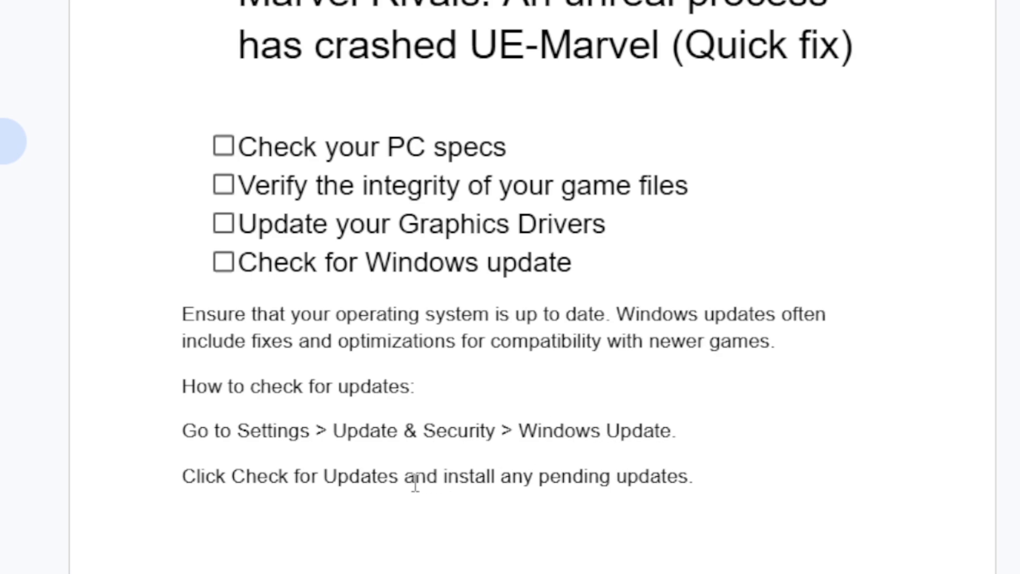
mouse_move(467, 493)
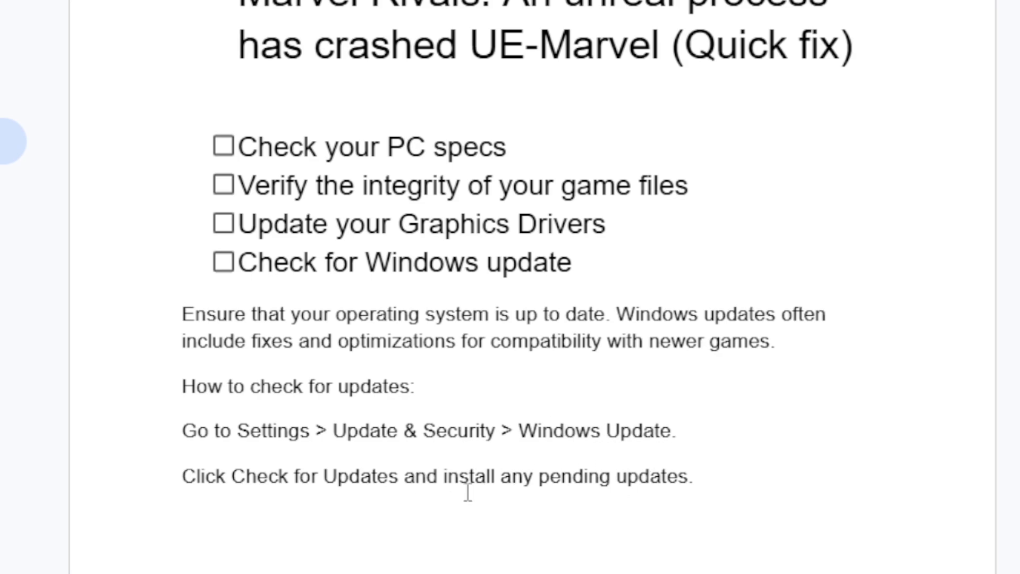
mouse_move(563, 248)
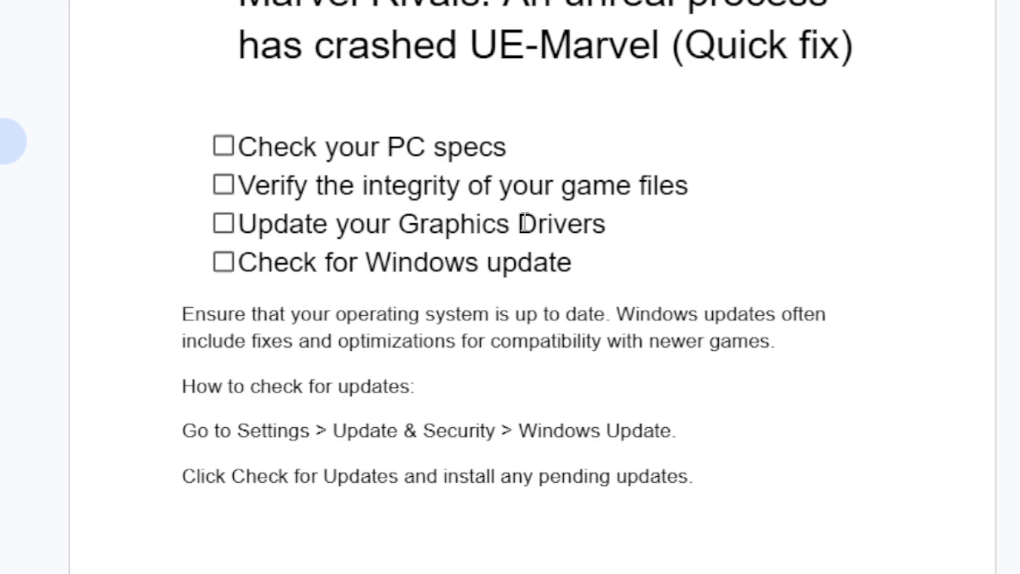
mouse_move(350, 306)
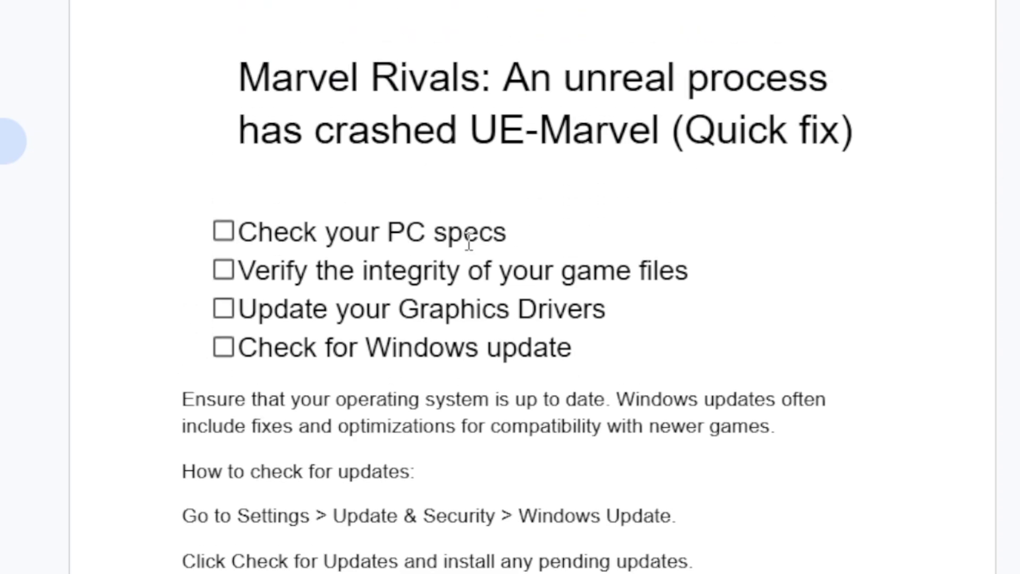
mouse_move(591, 256)
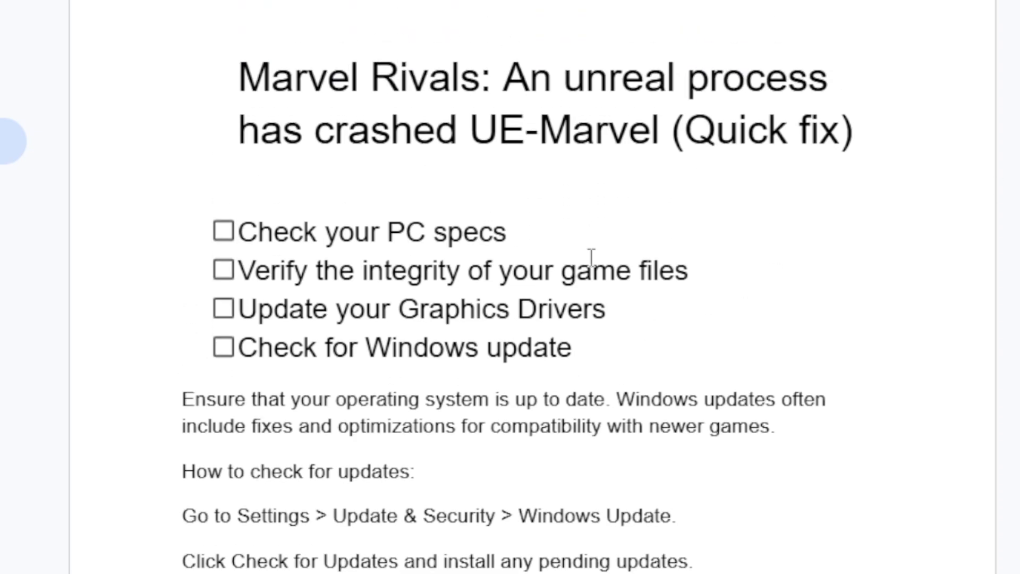